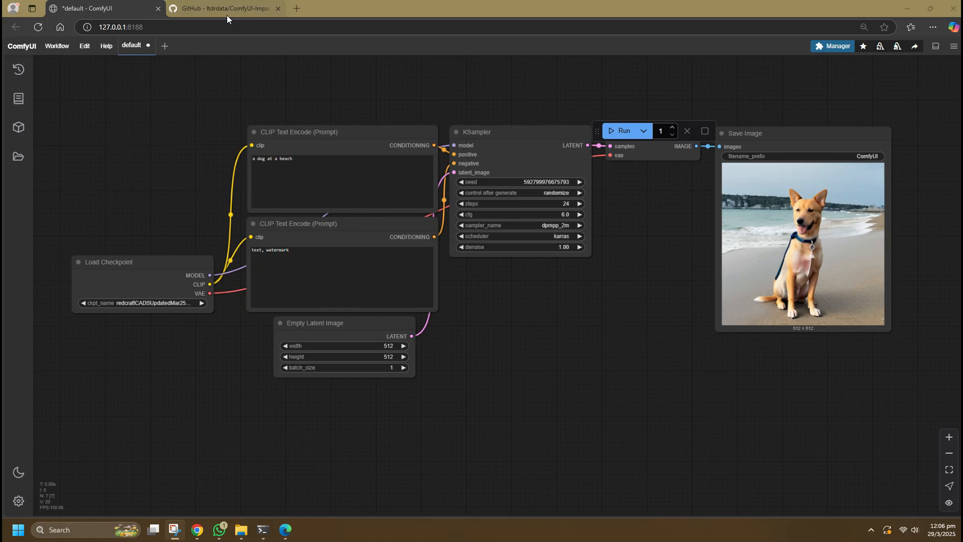
pyautogui.moveTo(224, 8)
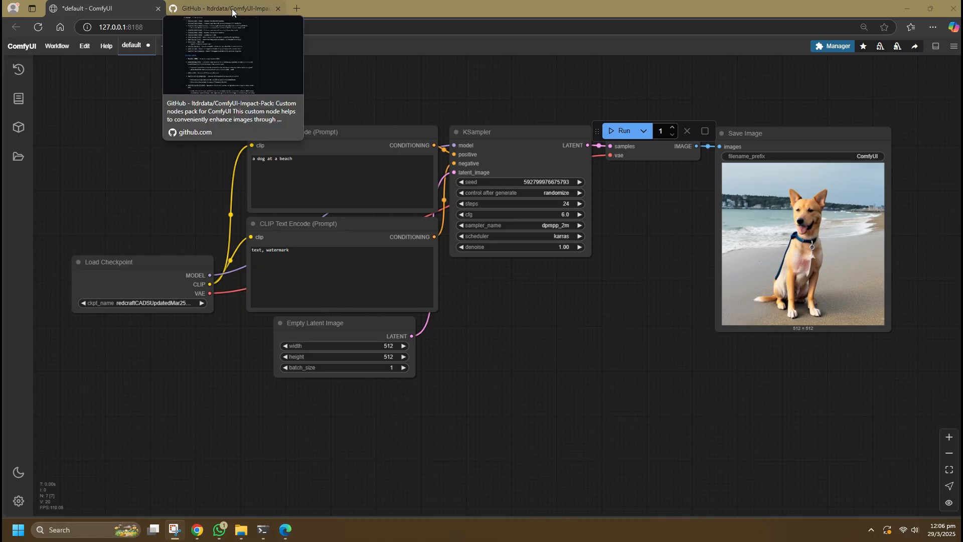
# Read the Impact Pack README, highlighting the Impact Subpack note, down to How To Install
pyautogui.click(225, 8)
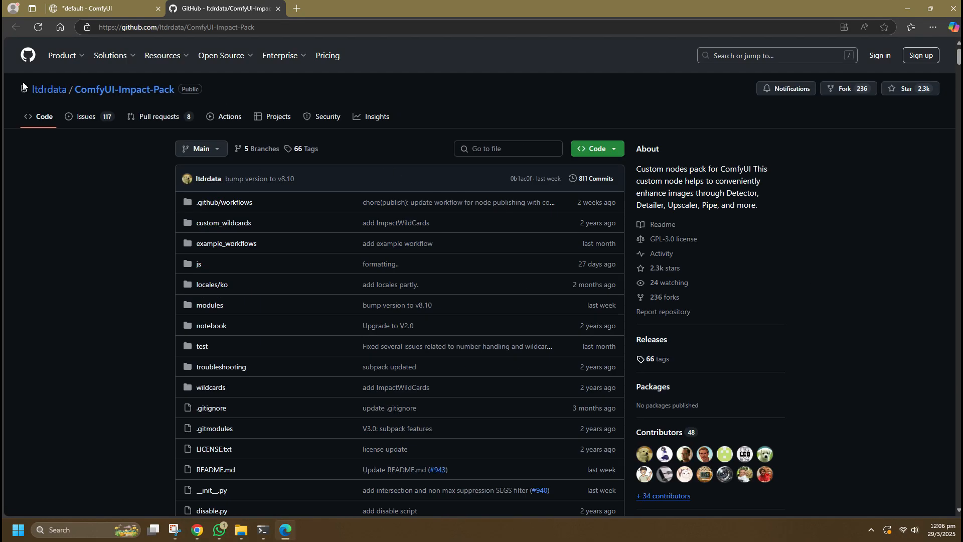
pyautogui.scroll(-3)
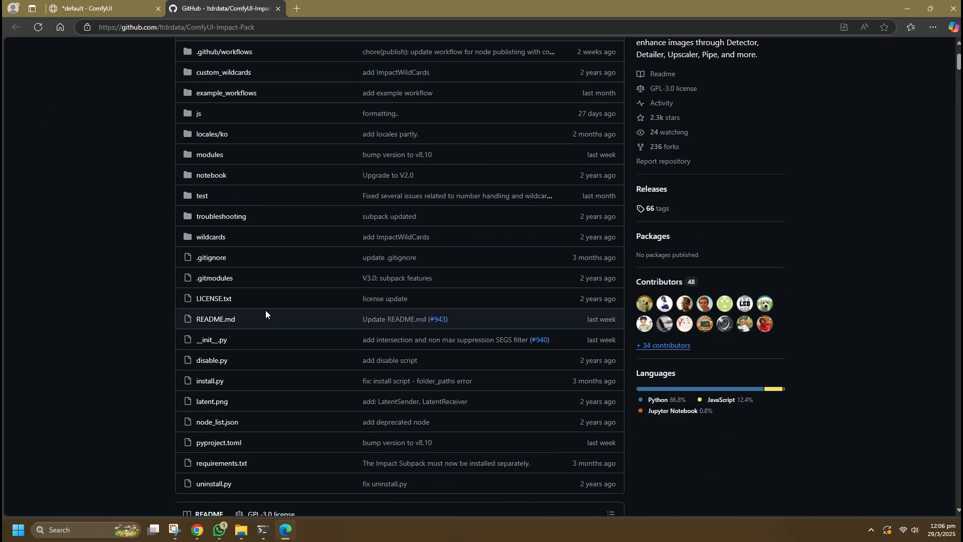
pyautogui.scroll(-3)
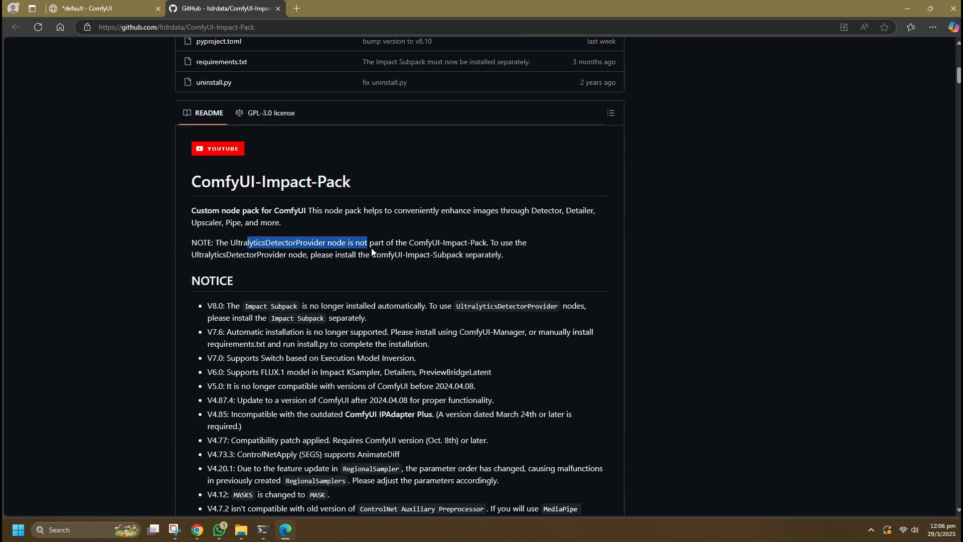
pyautogui.moveTo(365, 242); pyautogui.dragTo(474, 280)
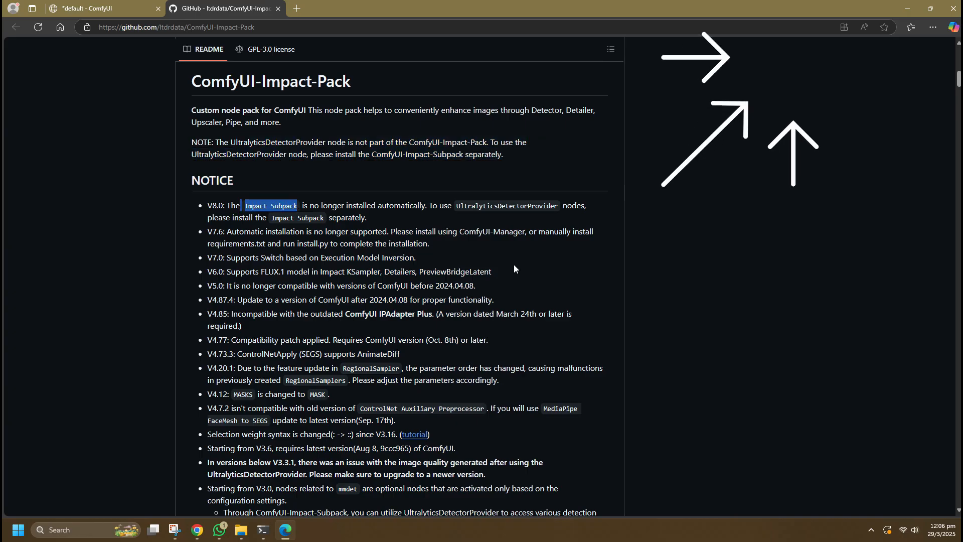
pyautogui.scroll(-3)
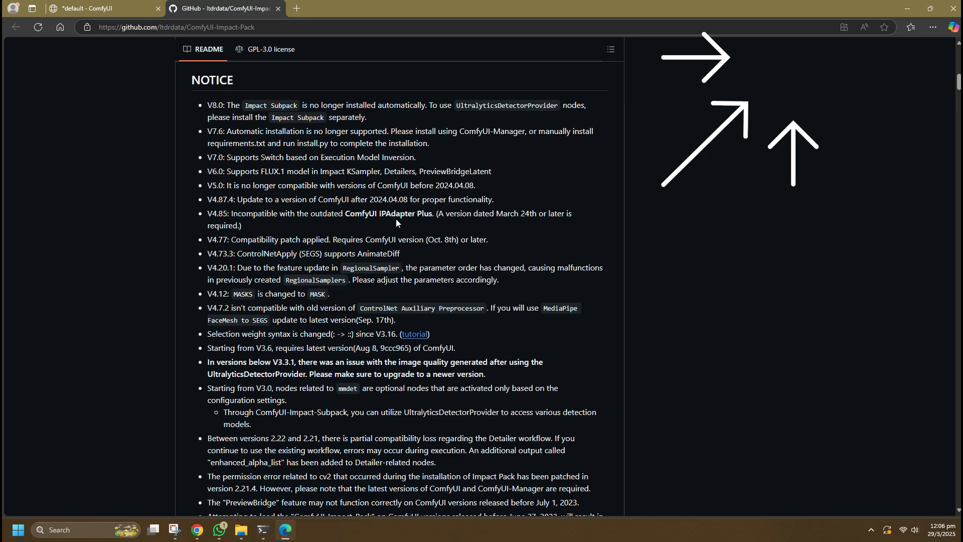
pyautogui.scroll(-3)
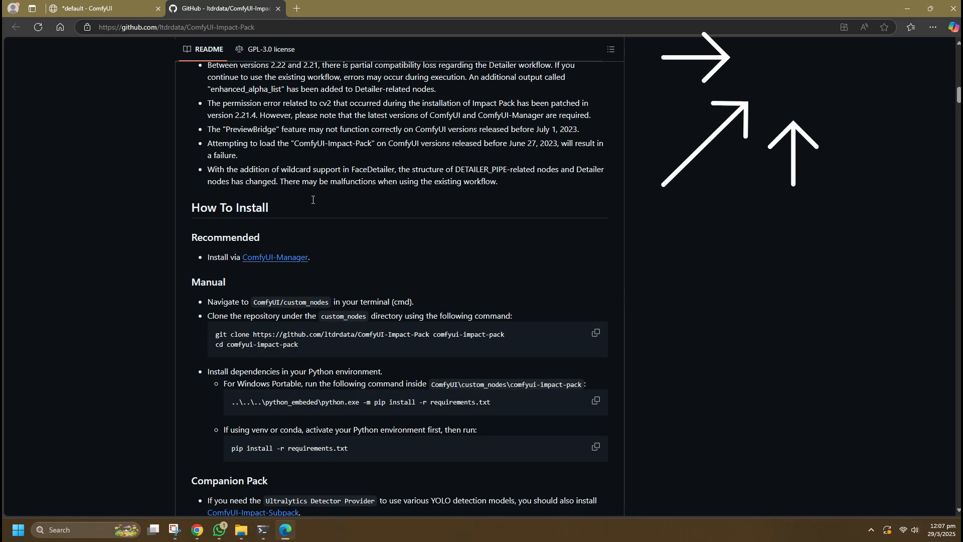
pyautogui.scroll(-3)
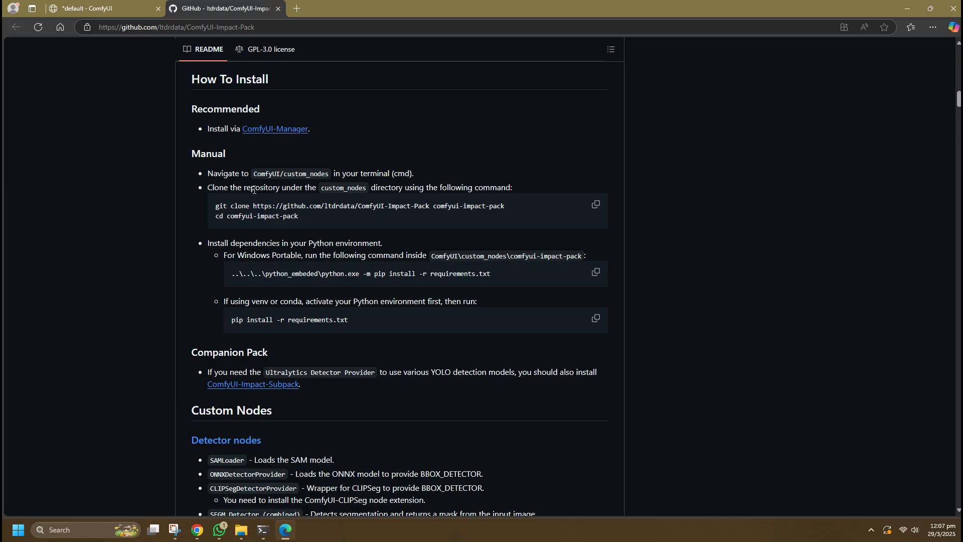
# Search 'impact' in the Custom Nodes Manager and install ComfyUI Impact Pack 8.8.1
pyautogui.click(99, 8)
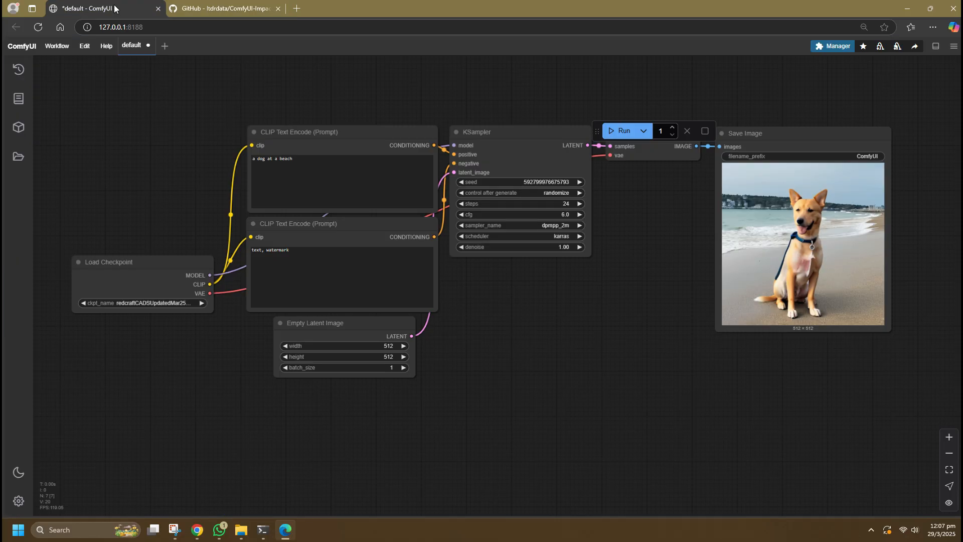
pyautogui.click(836, 46)
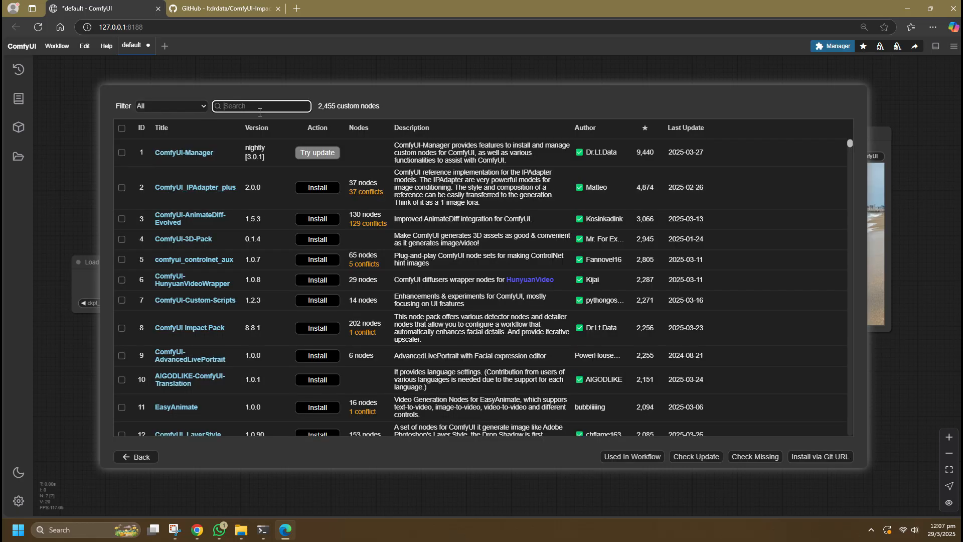
pyautogui.write('impact pack')
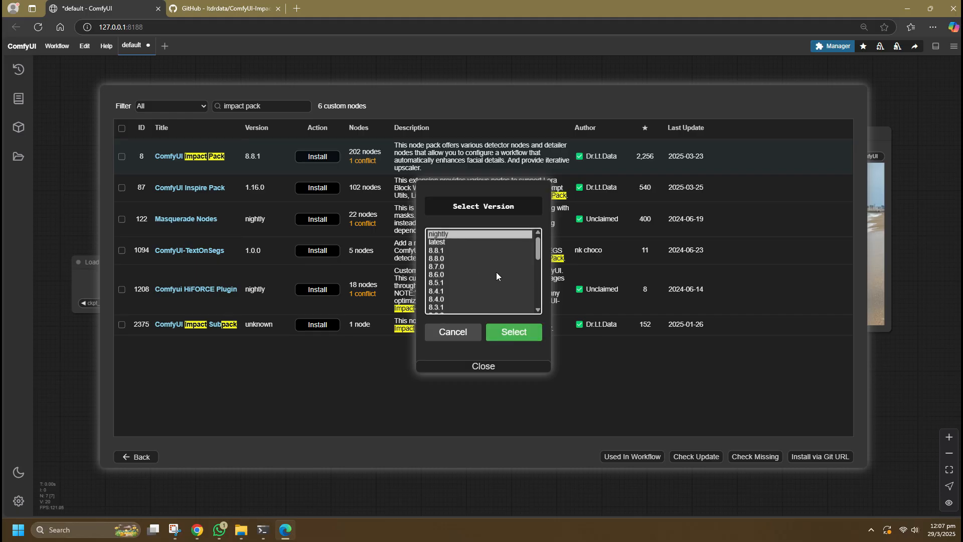
pyautogui.click(513, 332)
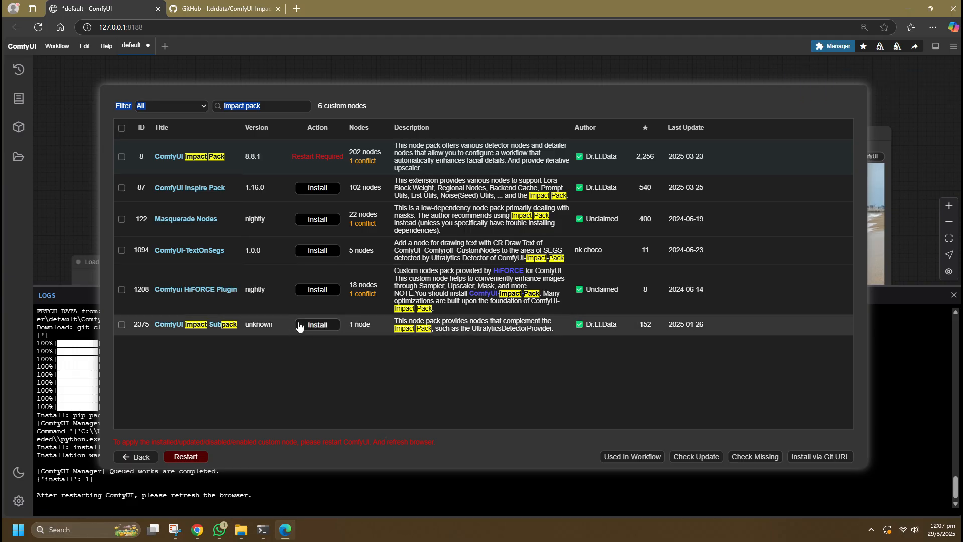
# Install the ComfyUI Impact Subpack companion pack alongside Impact Pack
pyautogui.click(317, 325)
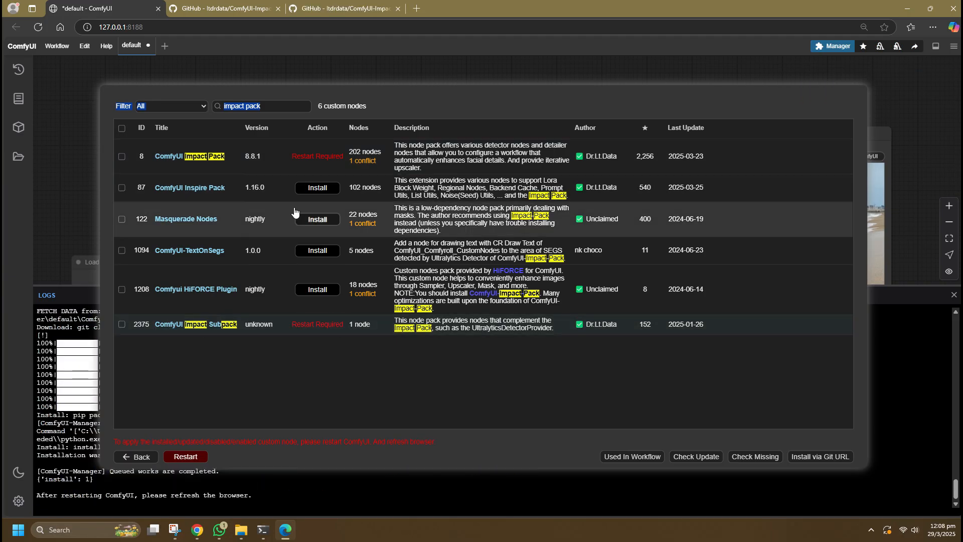
pyautogui.moveTo(779, 467)
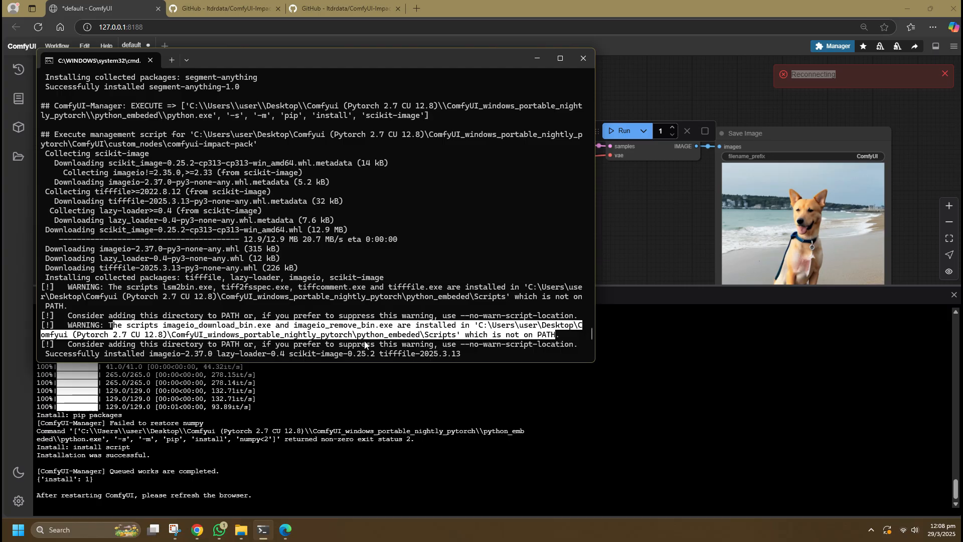
# Follow the console output as Impact Pack dependencies install and detection models download
pyautogui.scroll(-3)
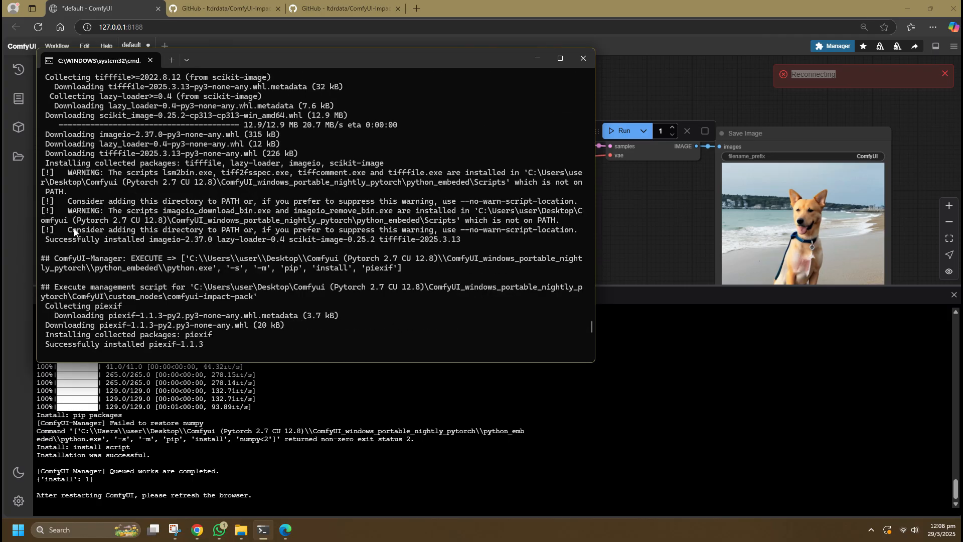
pyautogui.moveTo(68, 229); pyautogui.dragTo(467, 239)
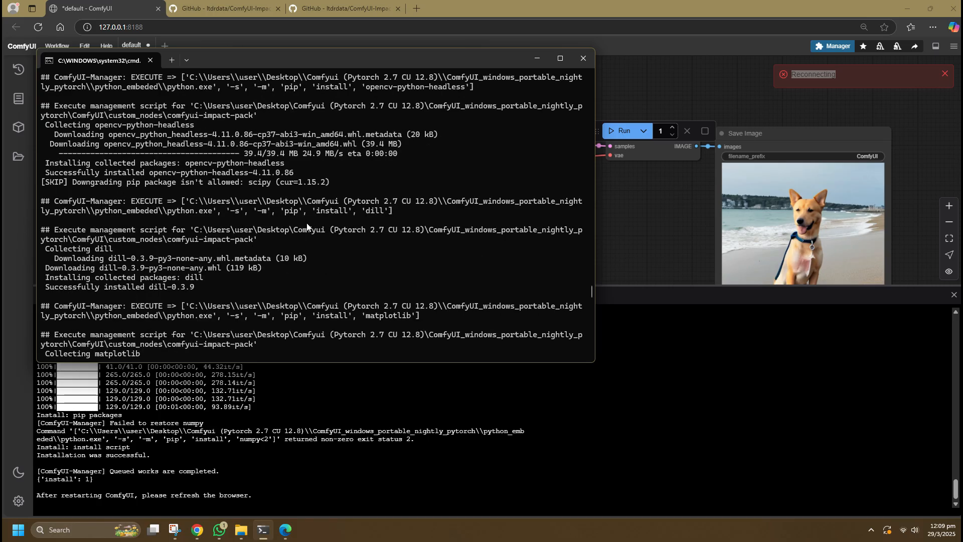
pyautogui.scroll(-3)
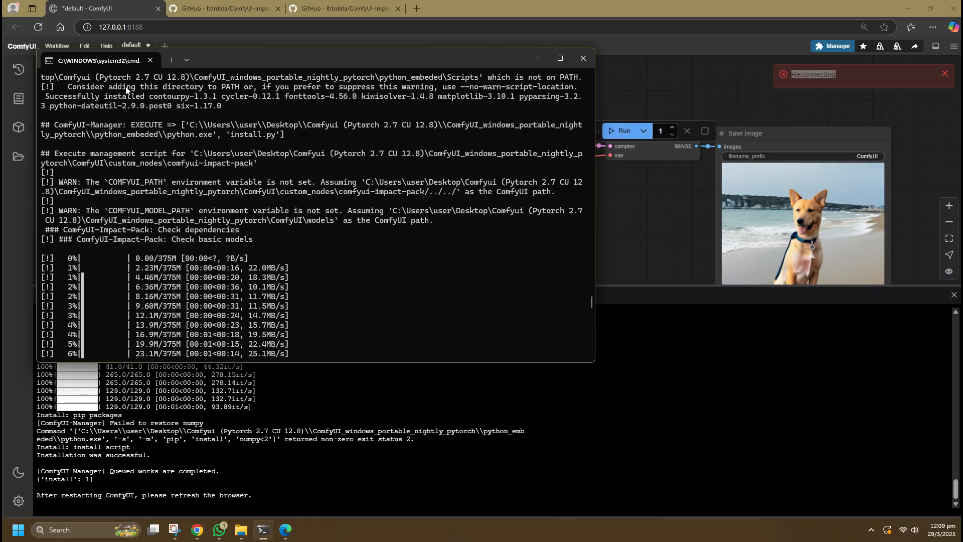
pyautogui.moveTo(348, 138)
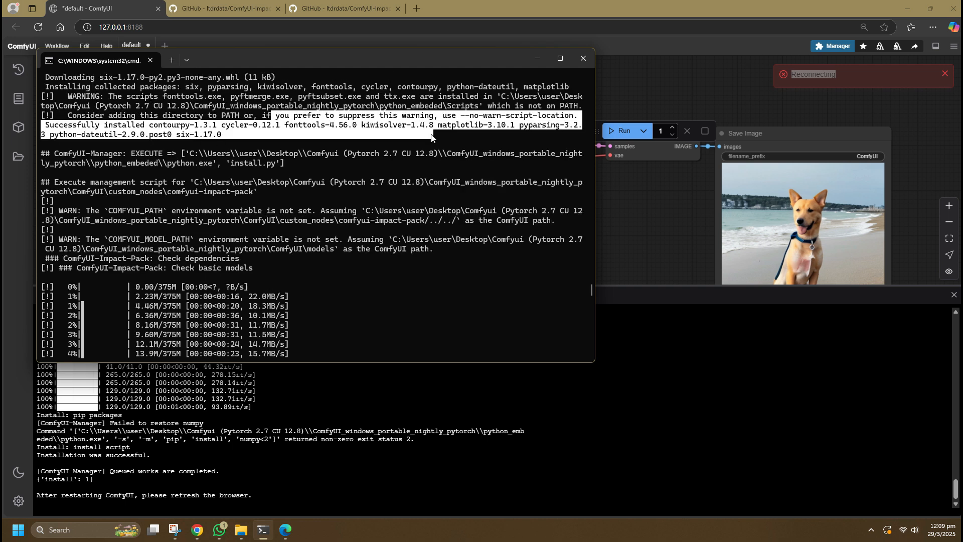
pyautogui.scroll(-3)
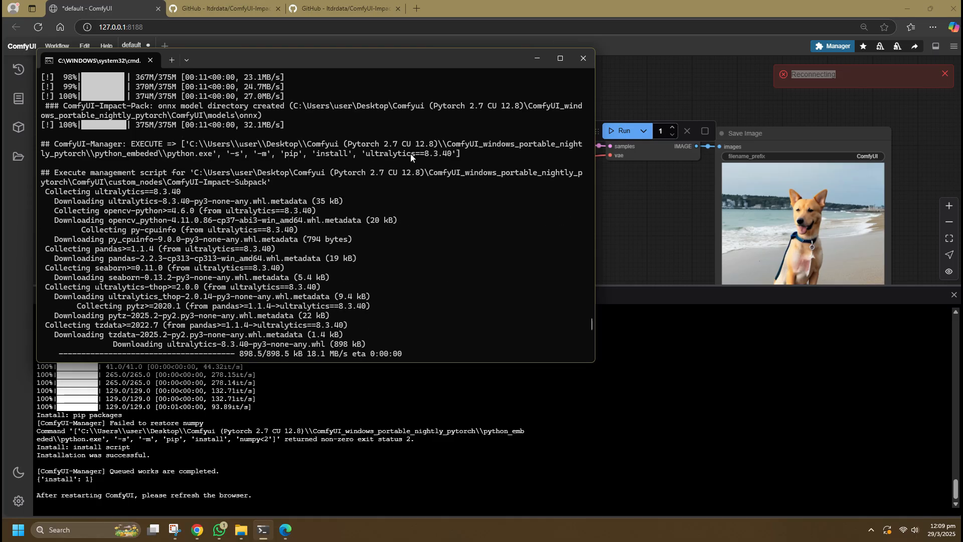
pyautogui.moveTo(209, 205)
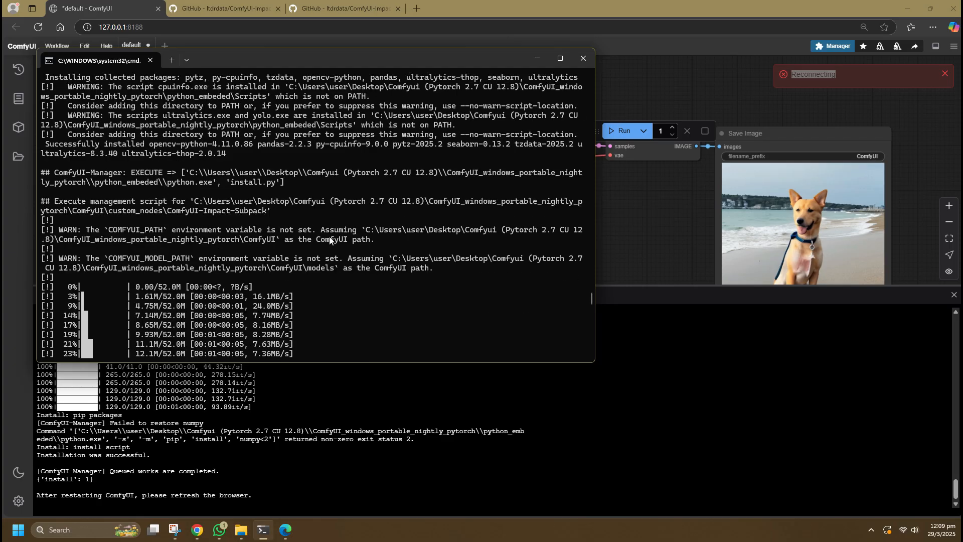
pyautogui.moveTo(192, 257)
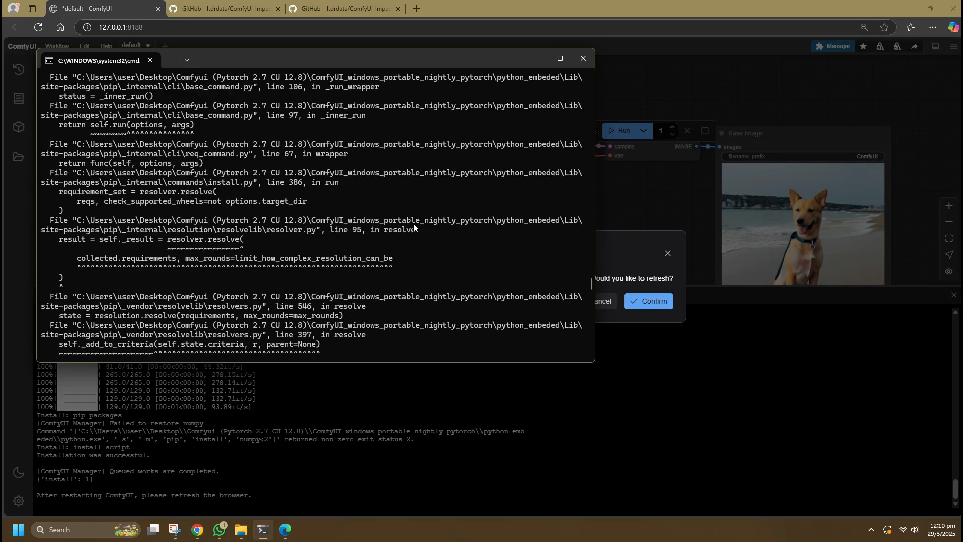
# Follow the console to the 0.3.27 restart, then confirm reloading the ComfyUI page
pyautogui.scroll(-3)
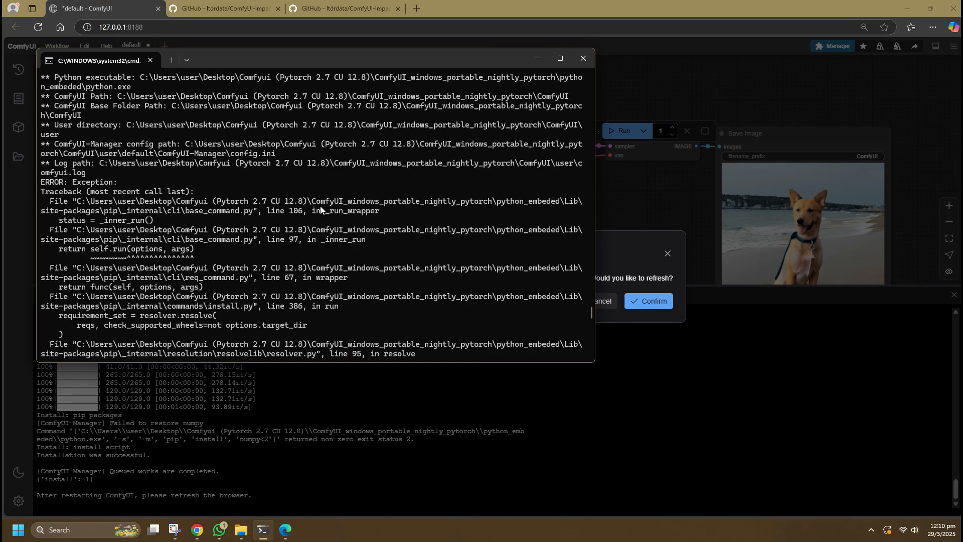
pyautogui.scroll(-3)
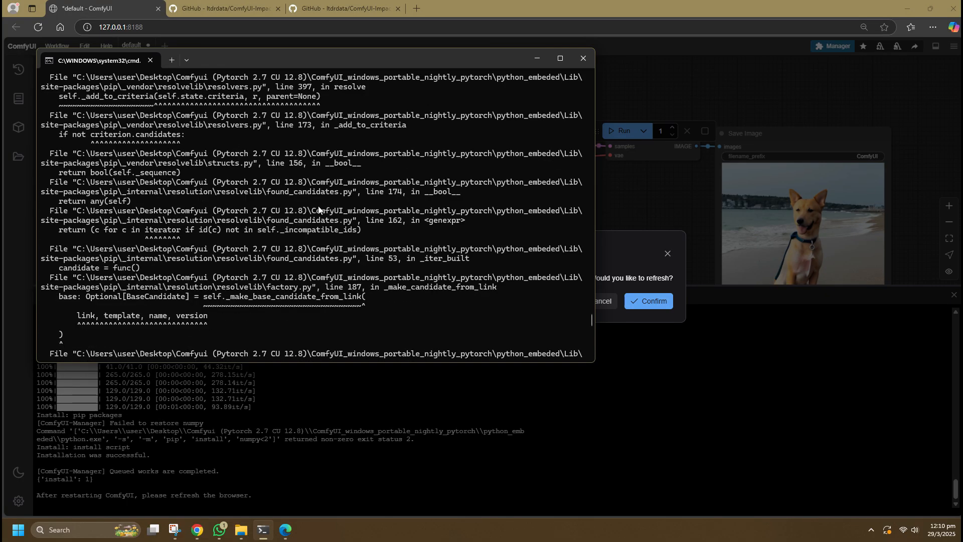
pyautogui.scroll(-3)
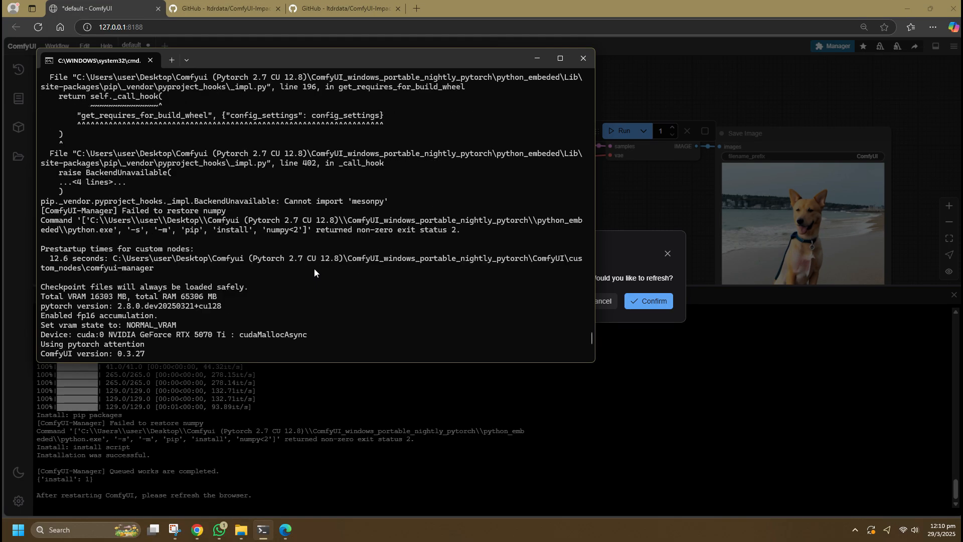
pyautogui.moveTo(202, 216)
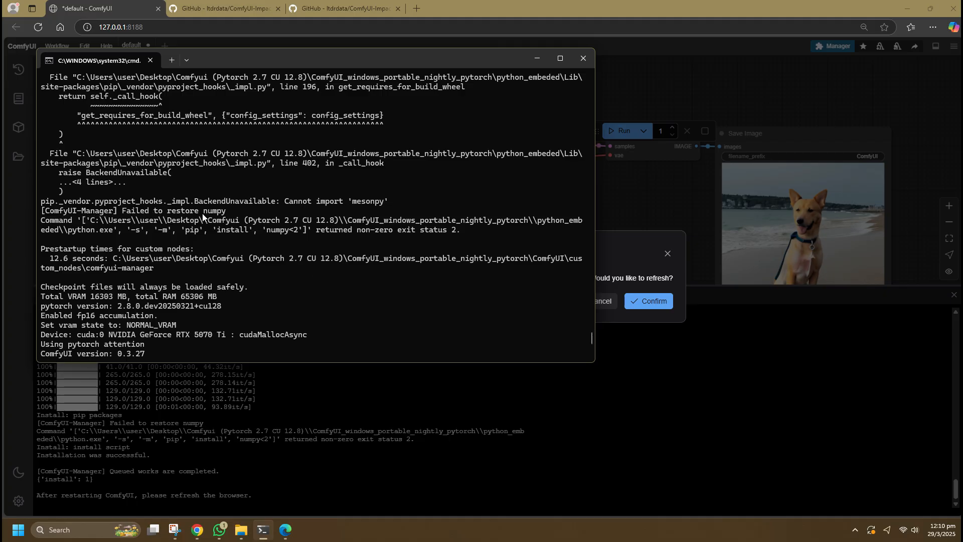
pyautogui.moveTo(239, 201); pyautogui.dragTo(391, 200)
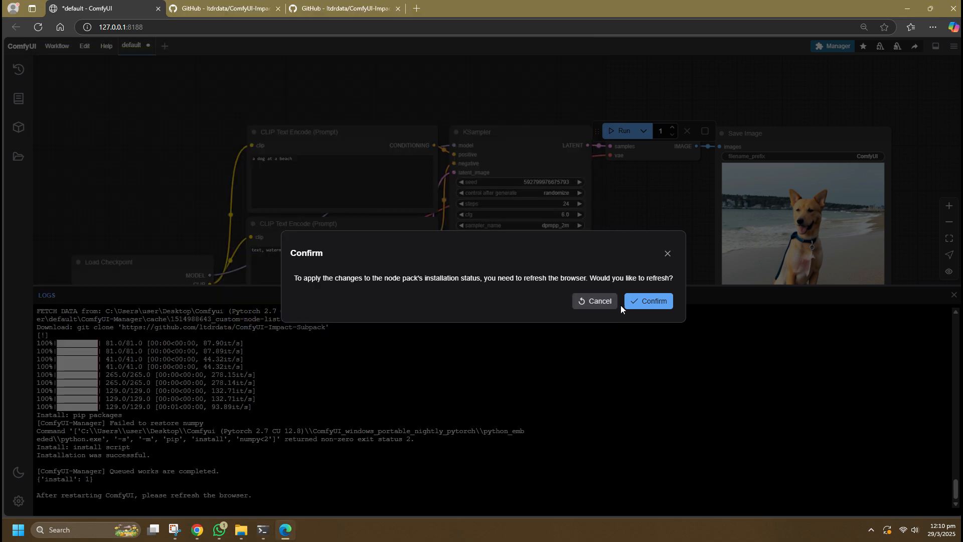
pyautogui.click(648, 301)
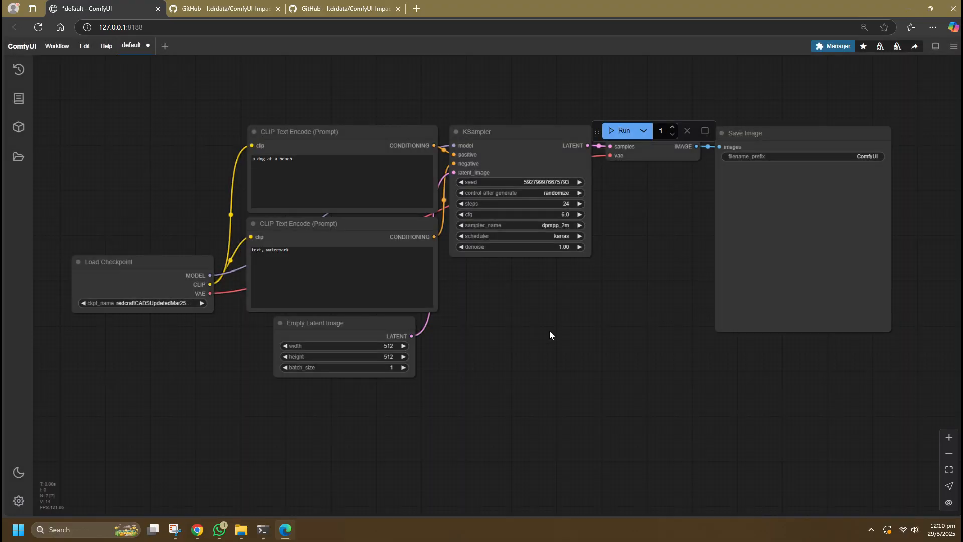
# Add a ToBasicPipe node feeding a DetailerDebug (SEGS/pipe) node through basic_pipe
pyautogui.moveTo(550, 334); pyautogui.dragTo(507, 317)
pyautogui.write('detai')
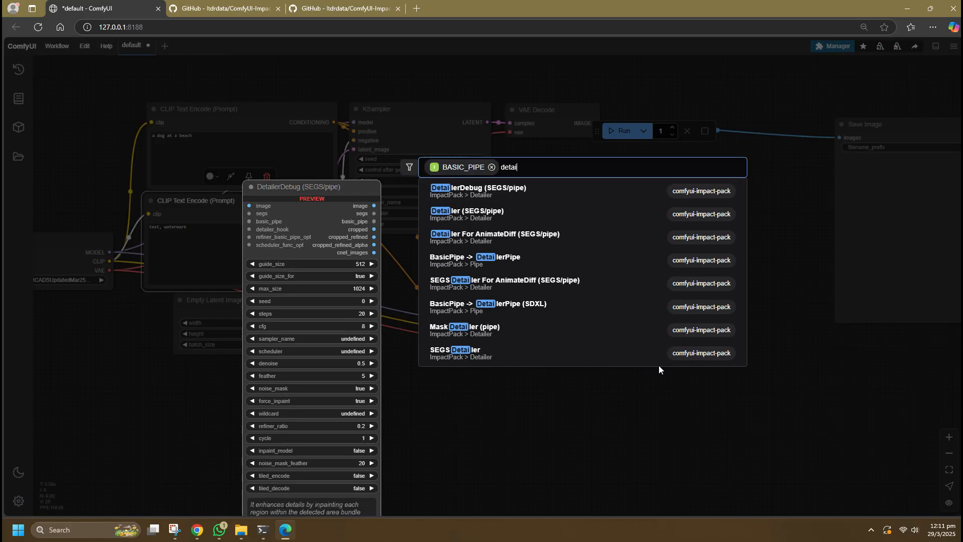
pyautogui.write('ler')
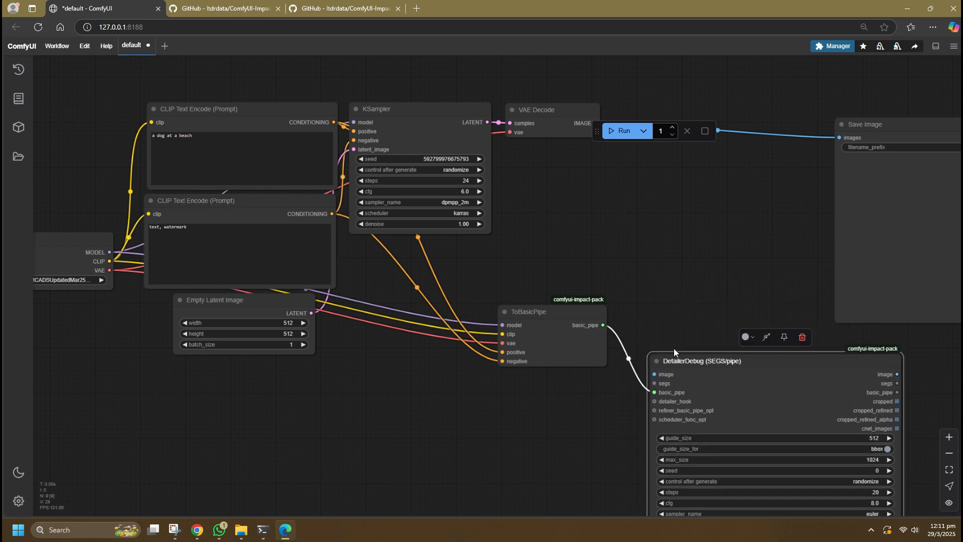
pyautogui.write('sam')
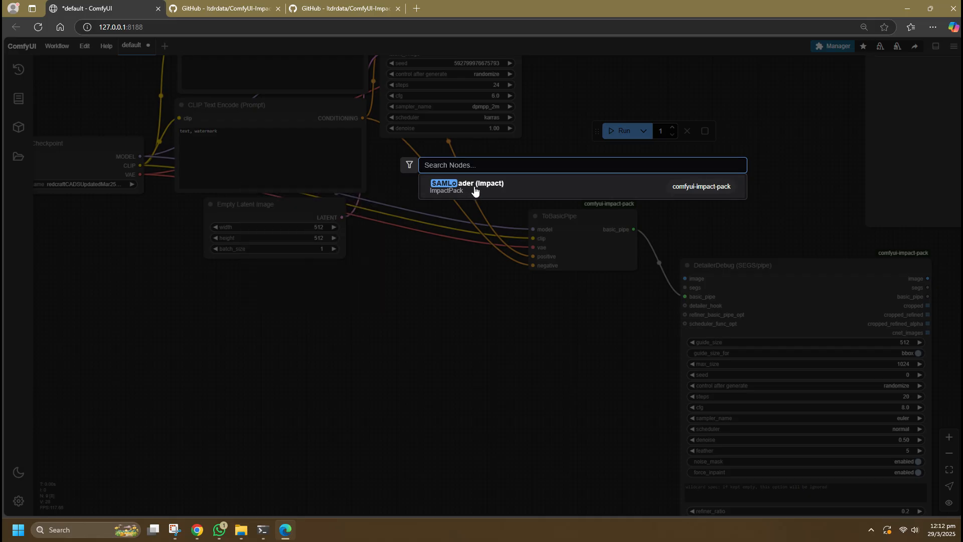
# Add SAMLoader (Impact) and a Simple Detector (SEGS) fed by its SAM model and decoded image
pyautogui.click(467, 186)
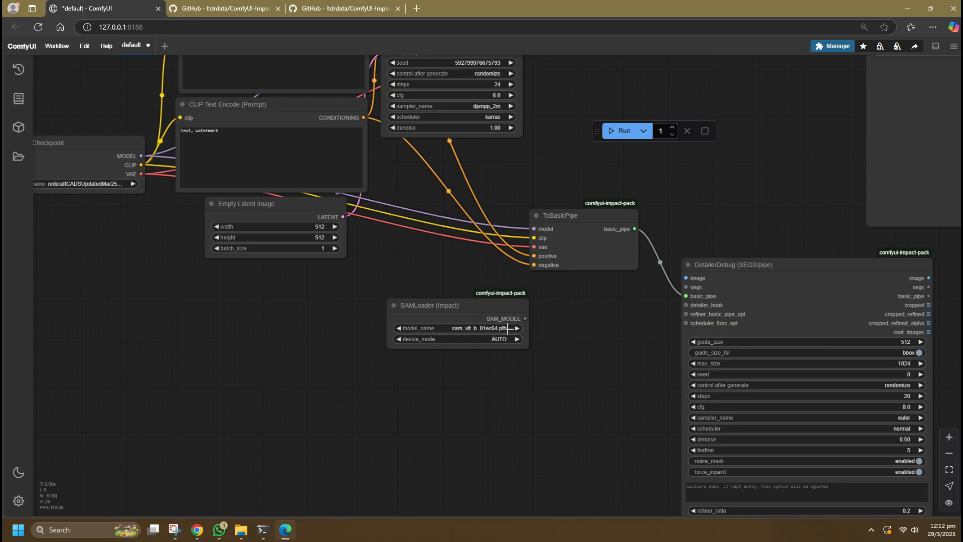
pyautogui.click(525, 318)
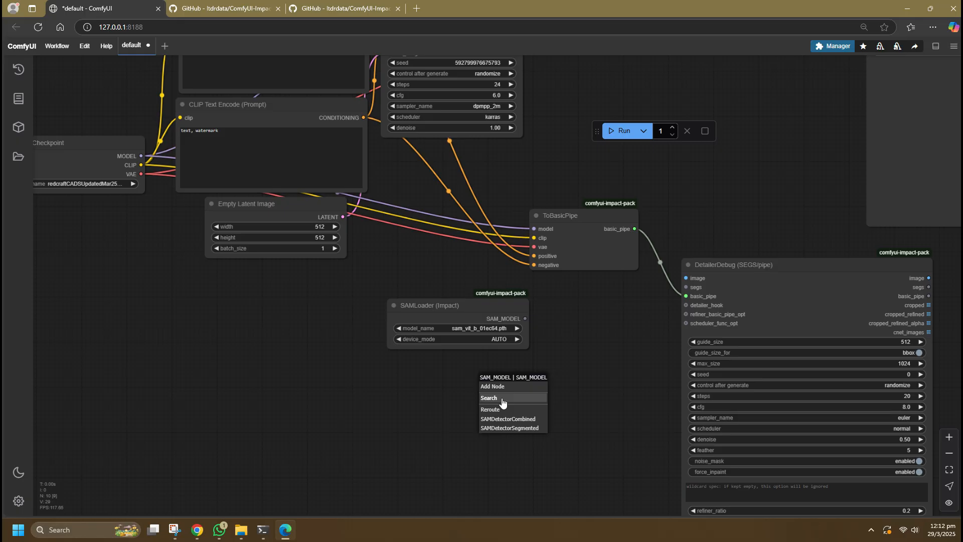
pyautogui.click(489, 398)
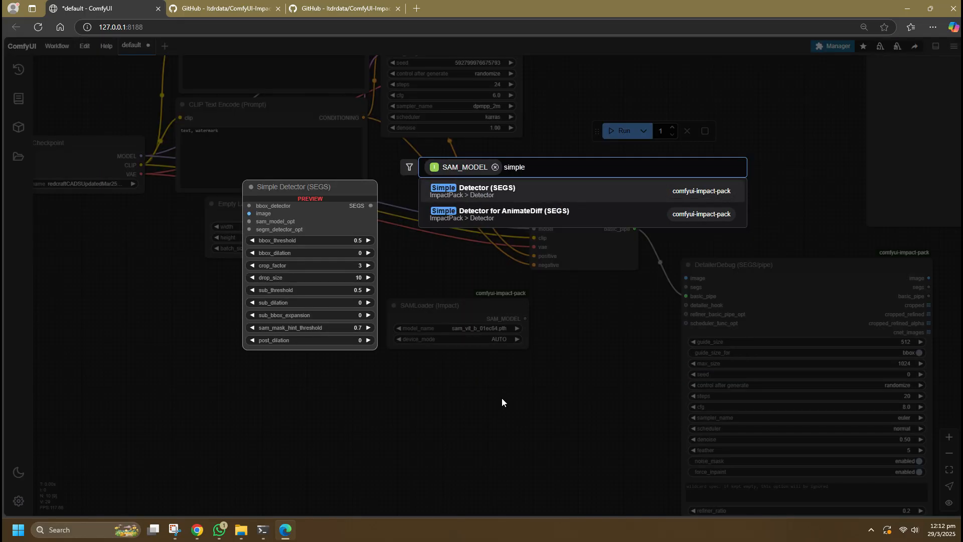
pyautogui.click(472, 187)
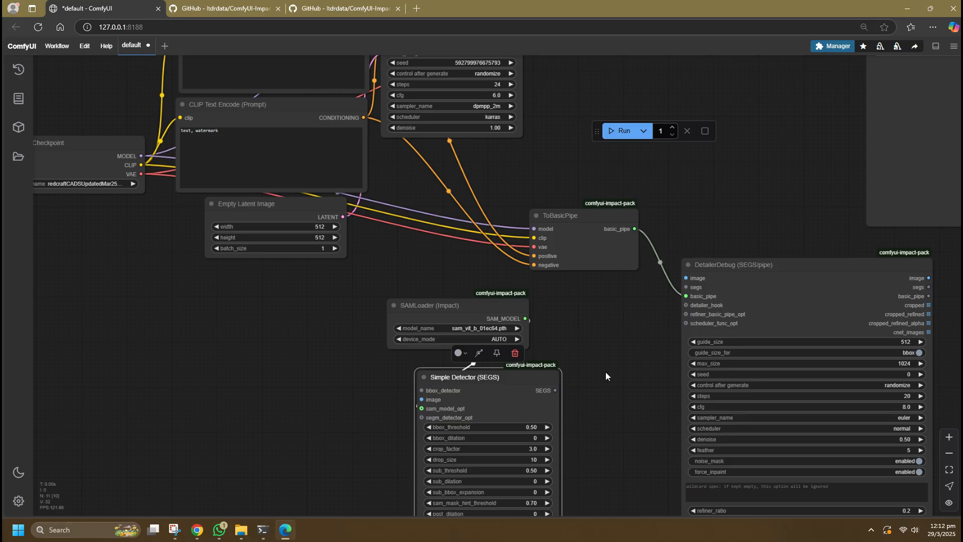
pyautogui.moveTo(611, 375)
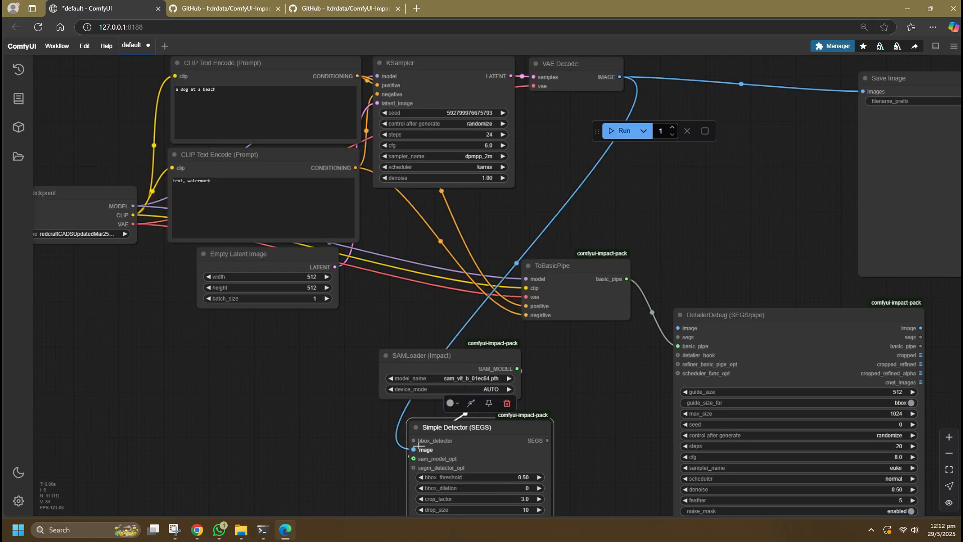
pyautogui.scroll(-3)
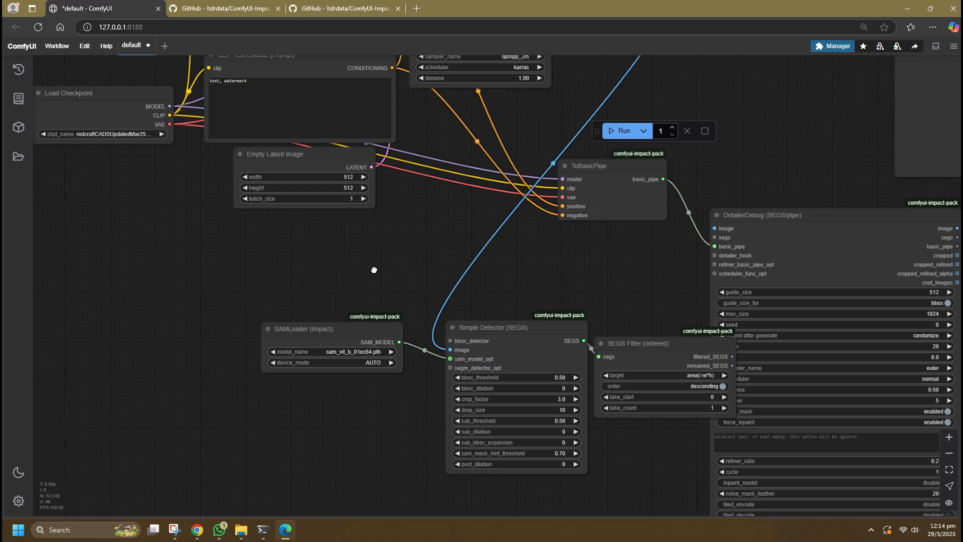
# Add an UltralyticsDetectorProvider (face_yolov8m.pt) and connect it to Simple Detector's bbox_detector
pyautogui.write('ultra')
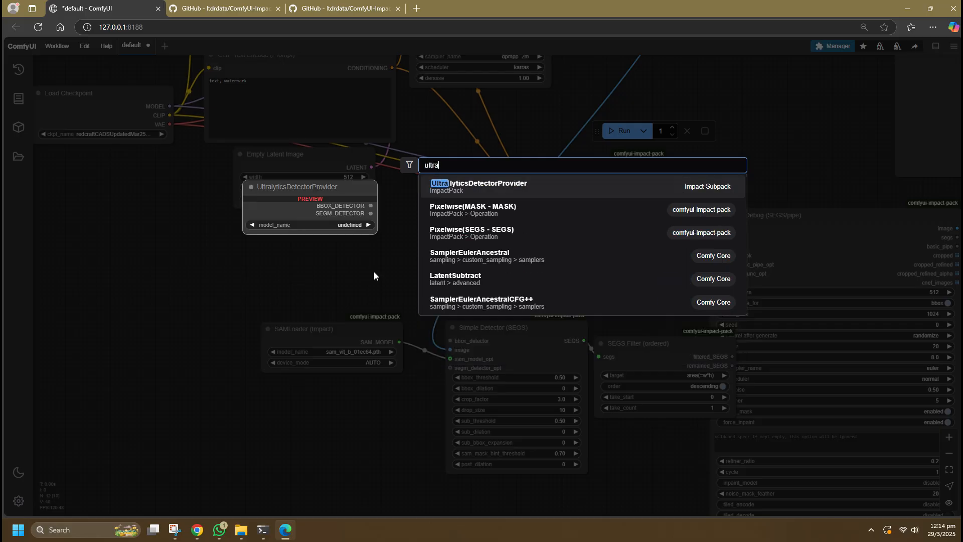
pyautogui.click(479, 186)
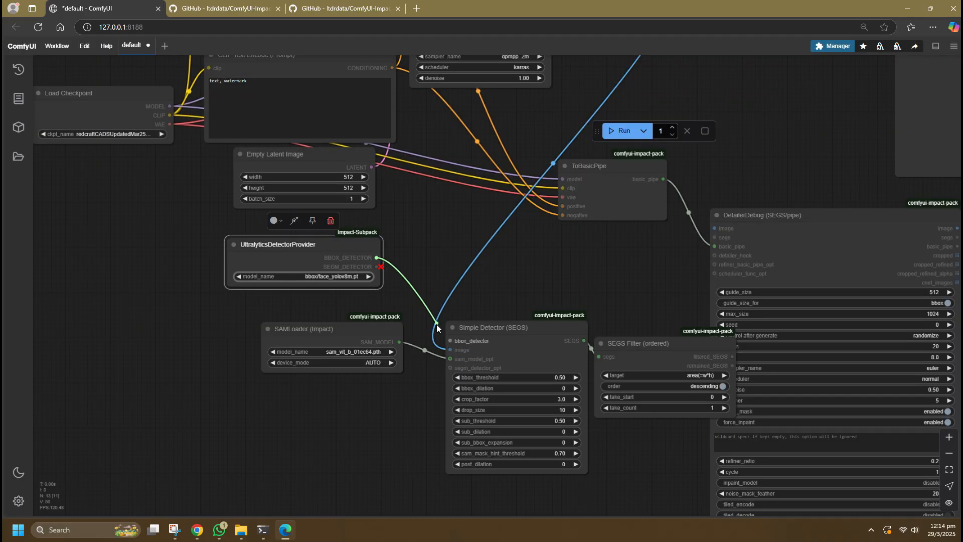
pyautogui.click(306, 276)
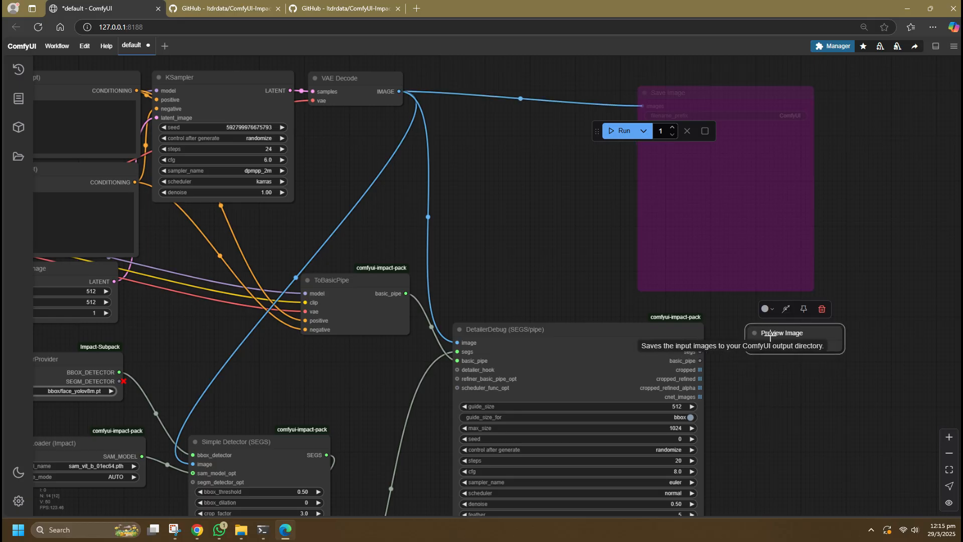
pyautogui.moveTo(531, 241)
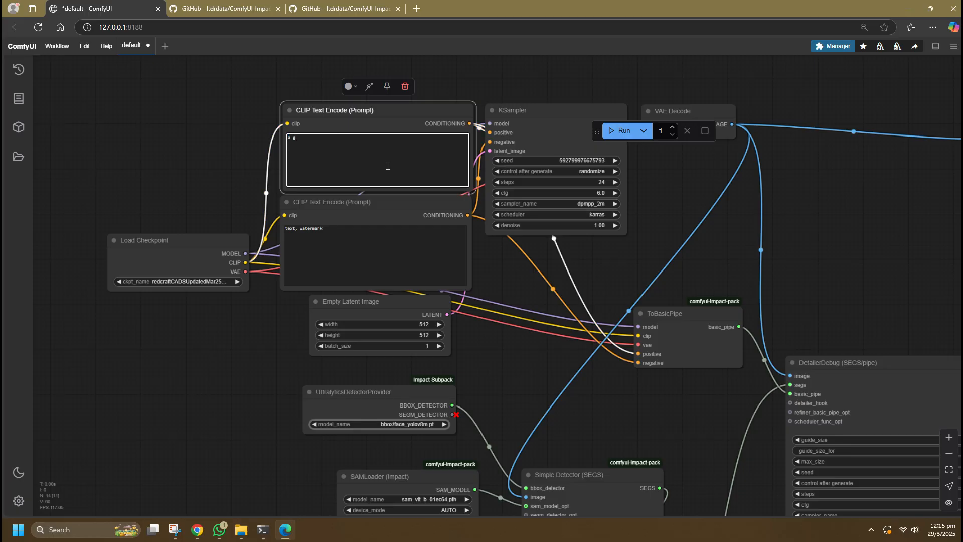
# Set the prompt to a girl in a red dress on a yellow flower field and run it
pyautogui.write('a girl in a red dress standing on a')
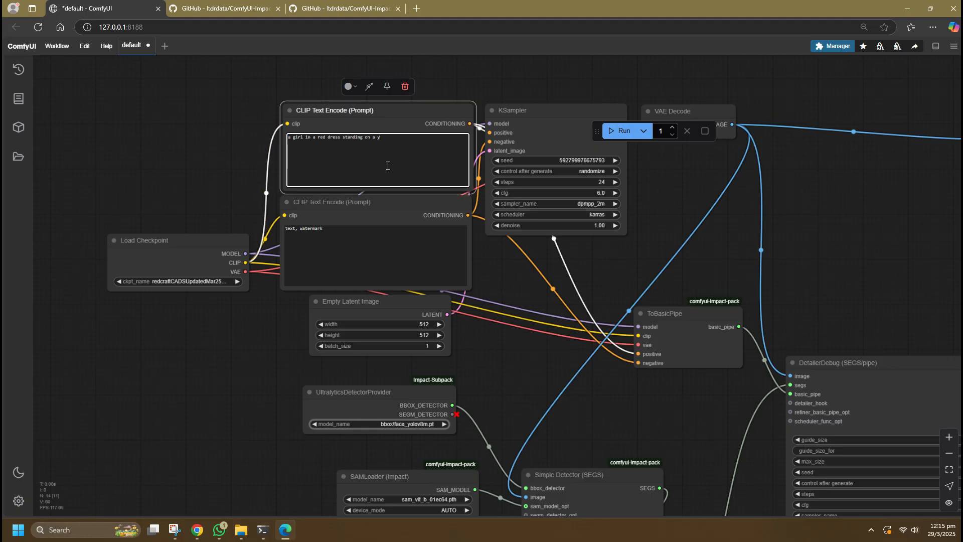
pyautogui.write('yellow flower field')
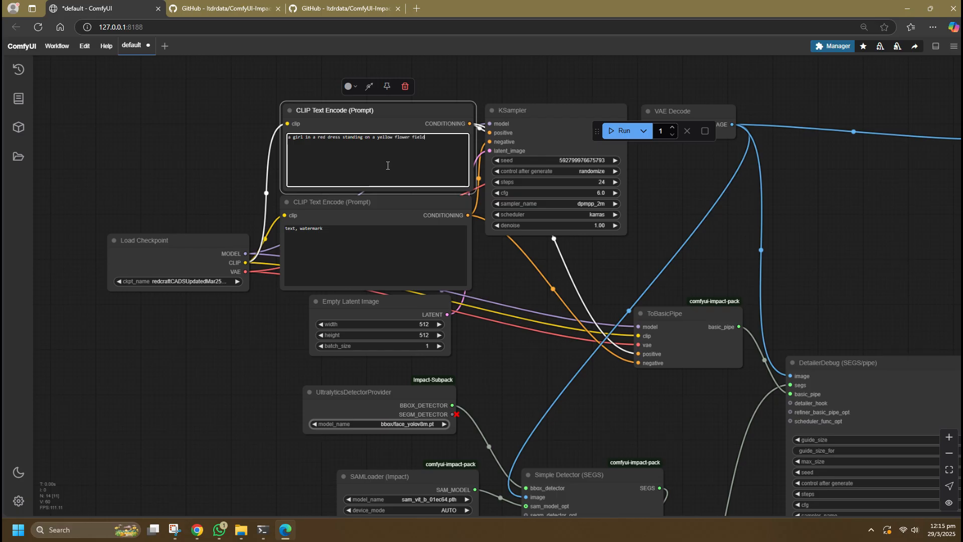
pyautogui.click(622, 130)
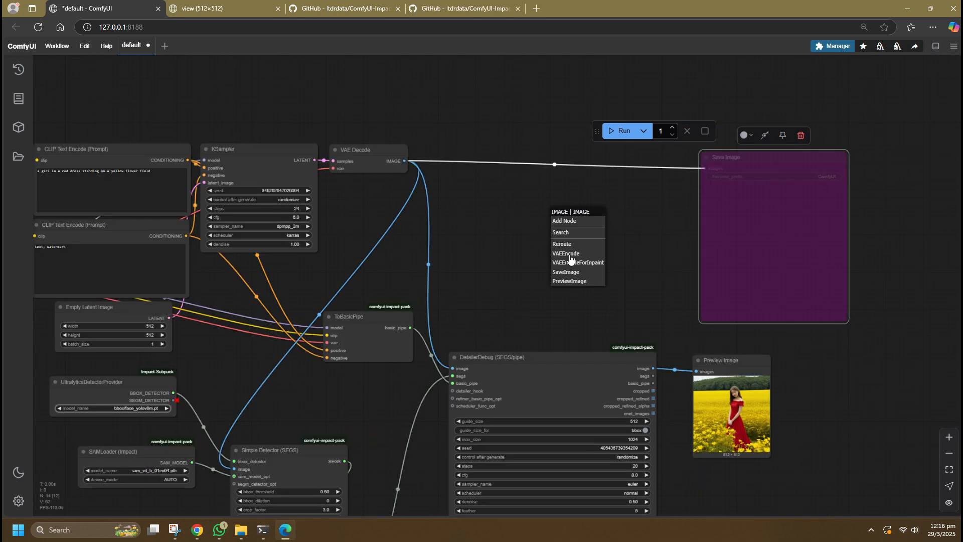
# Add a raw decoded-image preview and open both preview images in their own tabs
pyautogui.click(569, 281)
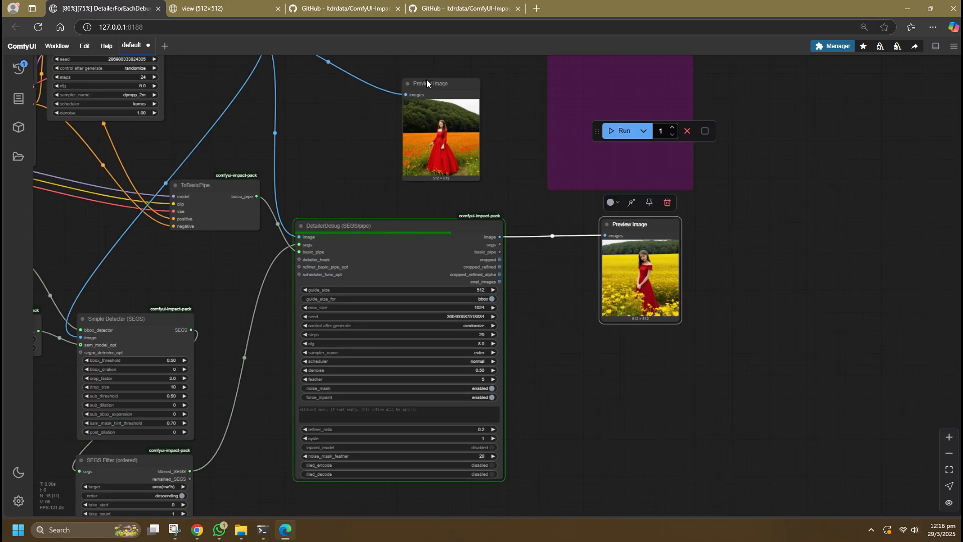
pyautogui.rightClick(541, 219)
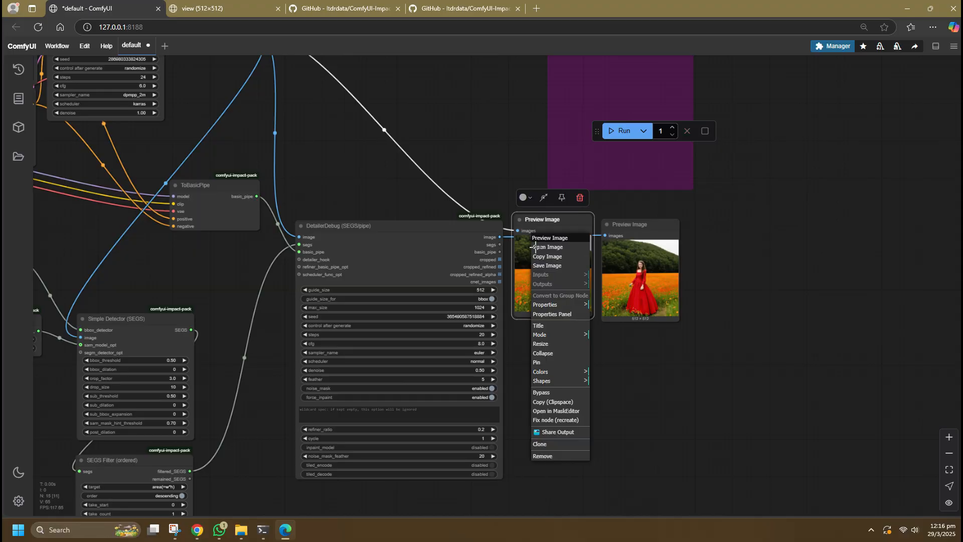
pyautogui.click(546, 246)
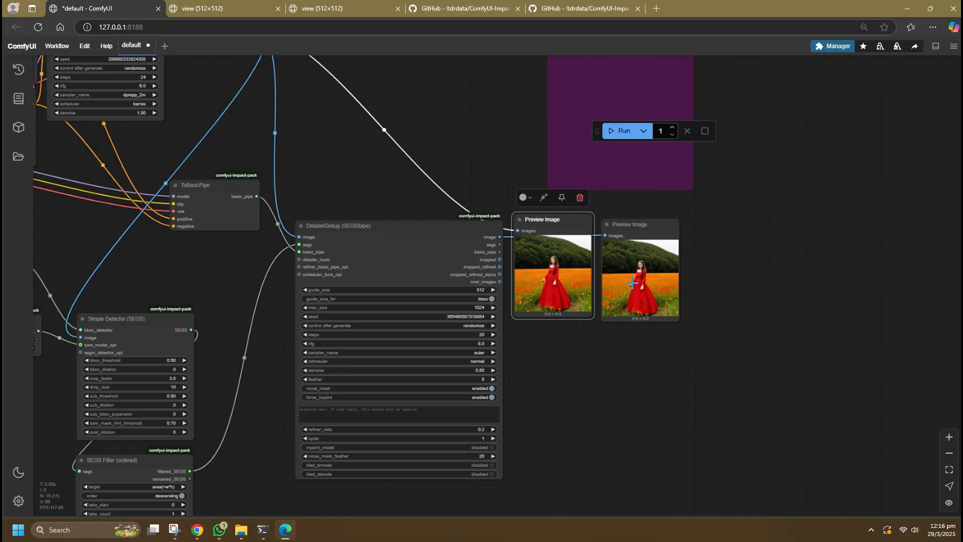
pyautogui.click(344, 8)
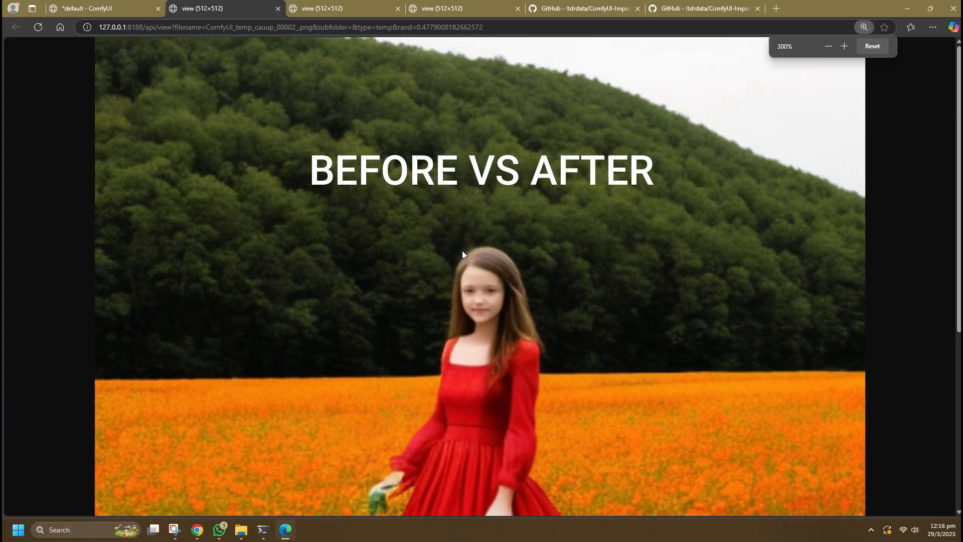
# Compare the before and after face-detailed images across tabs, then return to ComfyUI
pyautogui.click(335, 8)
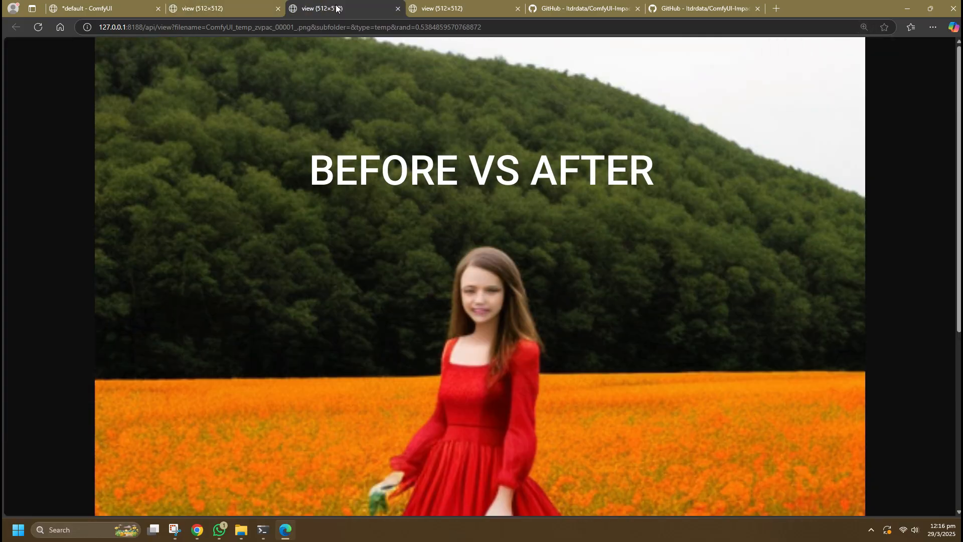
pyautogui.click(96, 8)
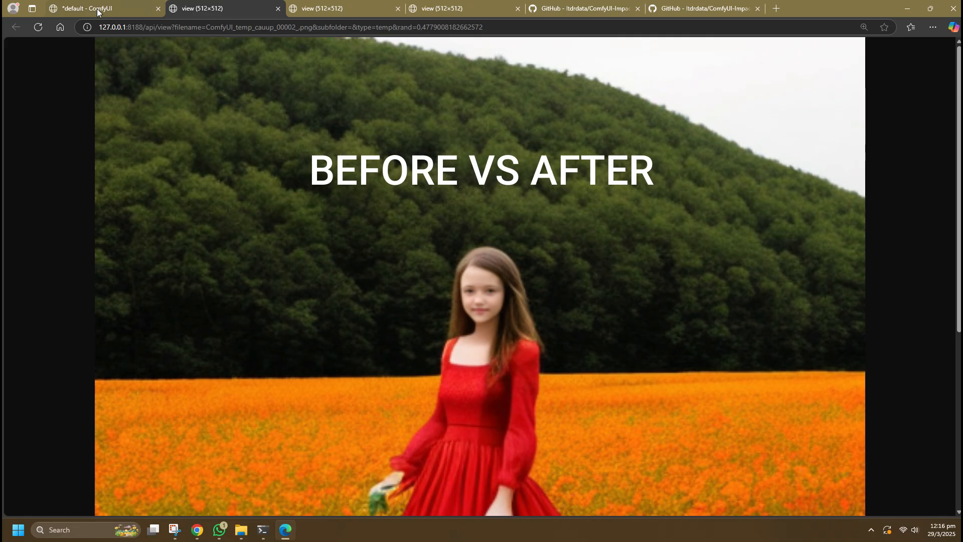
pyautogui.click(93, 9)
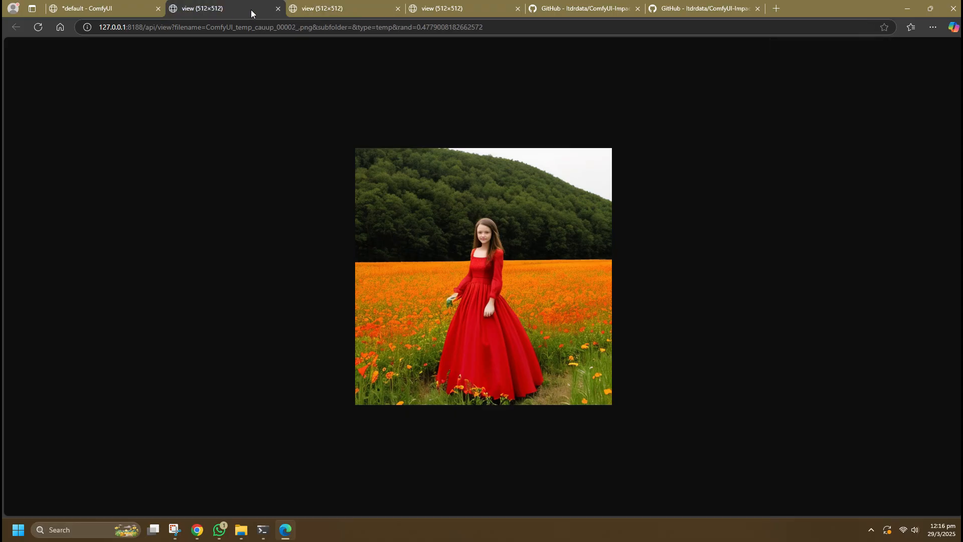
pyautogui.click(92, 8)
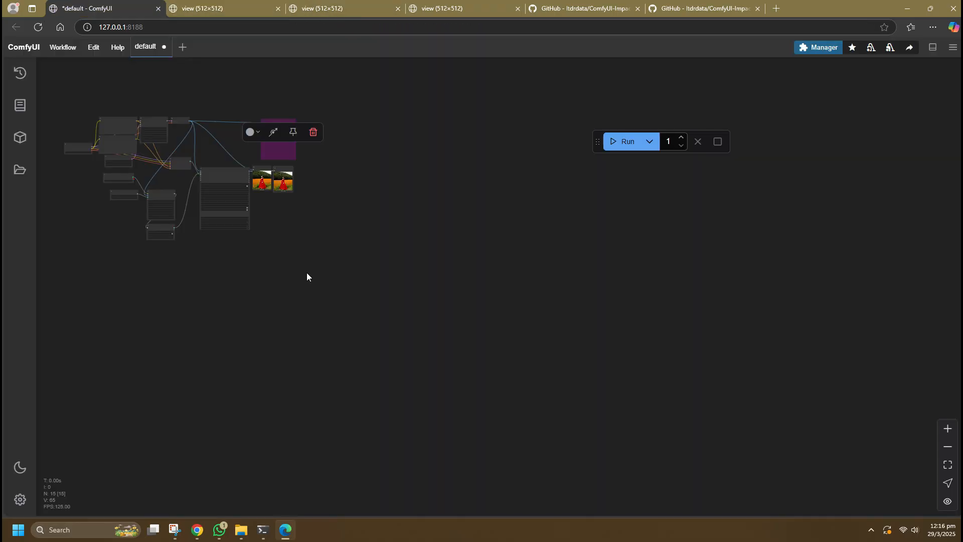